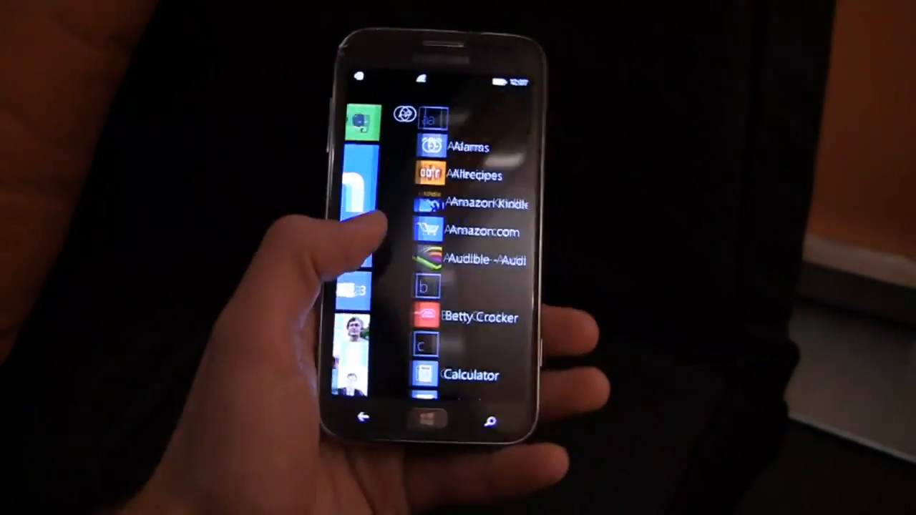
Step: Scroll the app list to Settings, enter theme, and open the Accent color palette
{"action": "scroll", "scroll_direction": "down", "scroll_amount": 3}
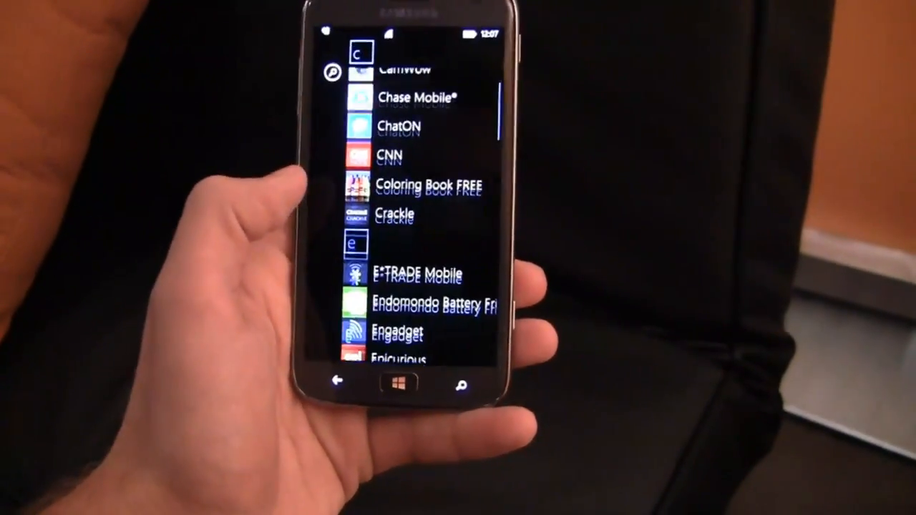
{"action": "scroll", "scroll_direction": "down", "scroll_amount": 3}
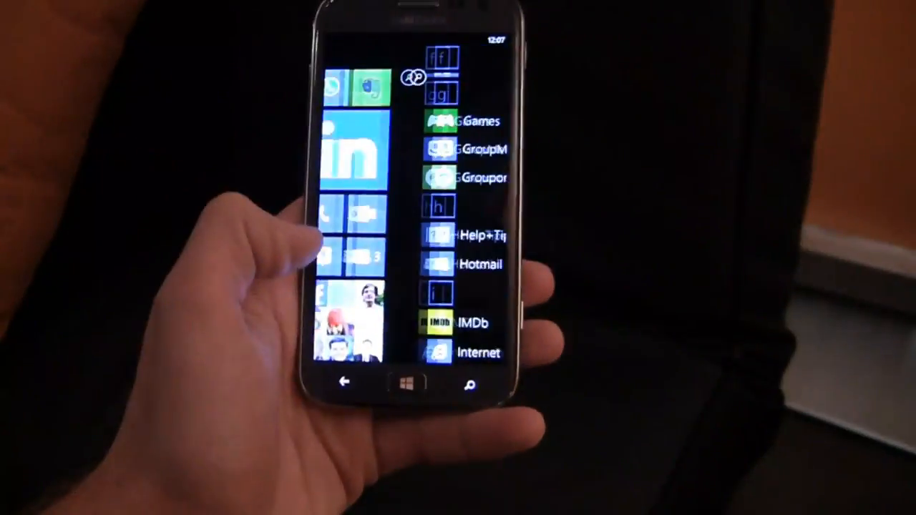
{"action": "scroll", "scroll_direction": "down", "scroll_amount": 3}
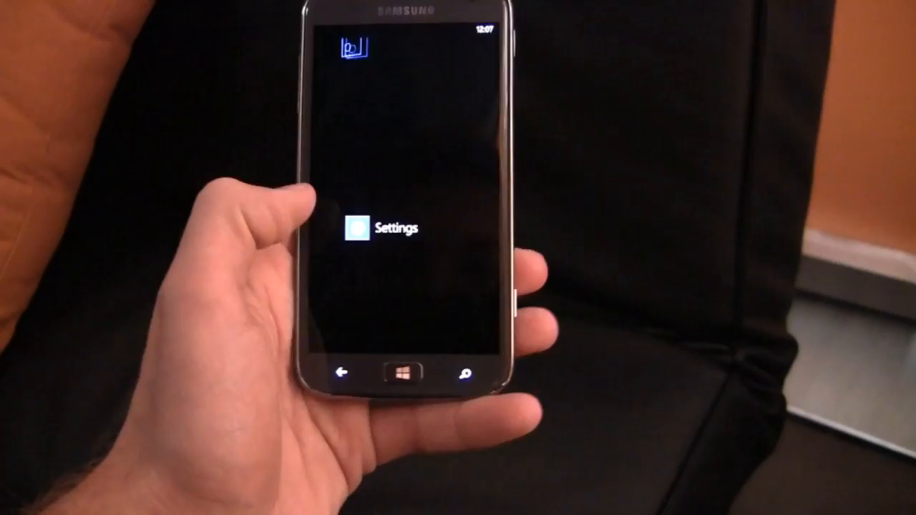
{"action": "left_click", "coordinate": [350, 227]}
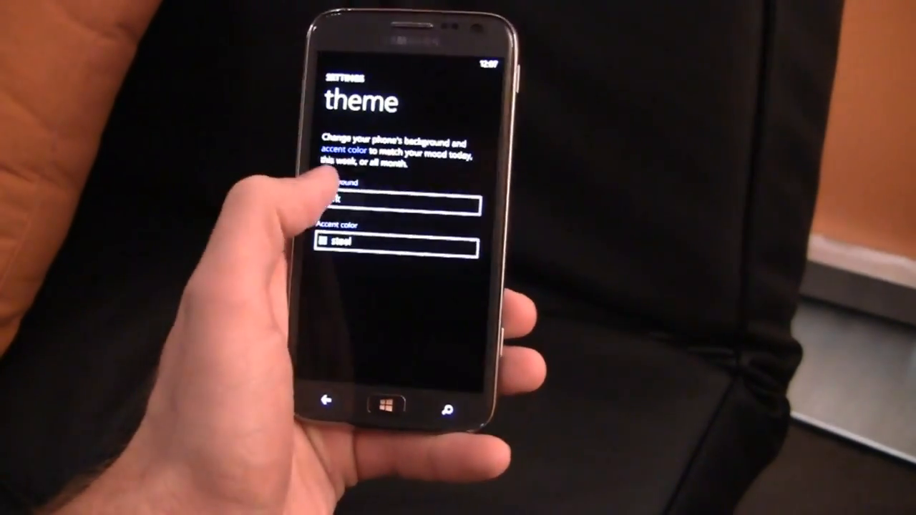
{"action": "left_click", "coordinate": [396, 242]}
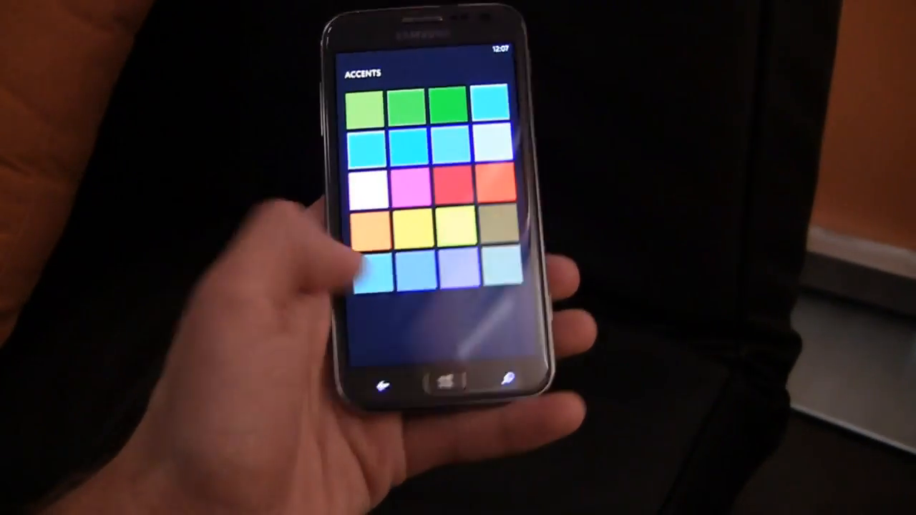